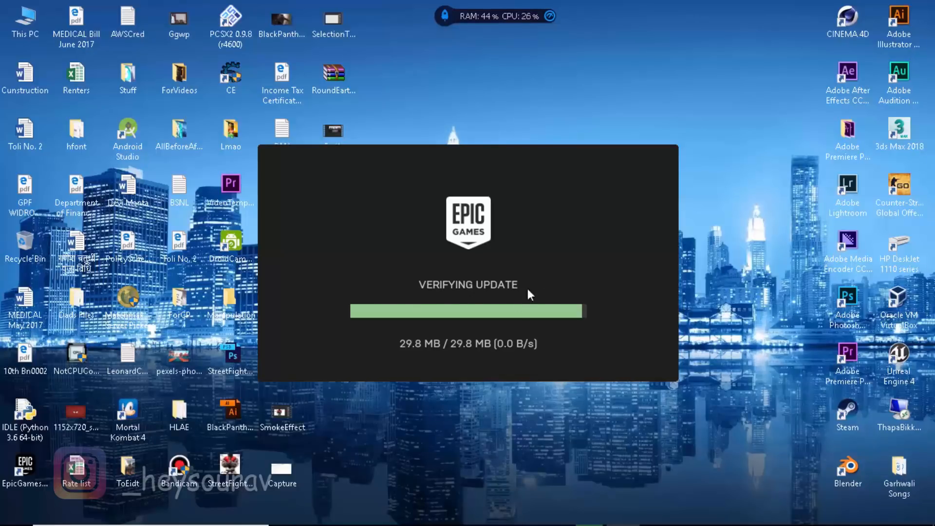
mouse_move(478, 363)
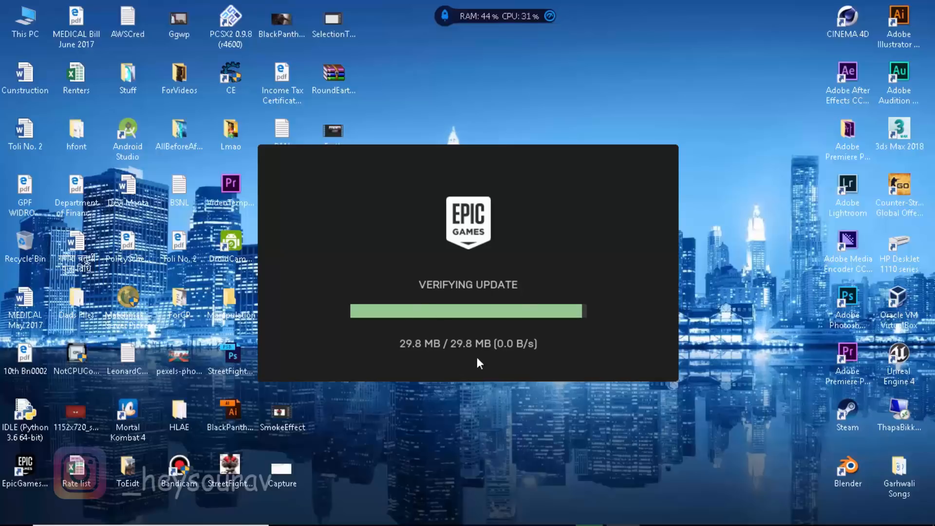
mouse_move(448, 368)
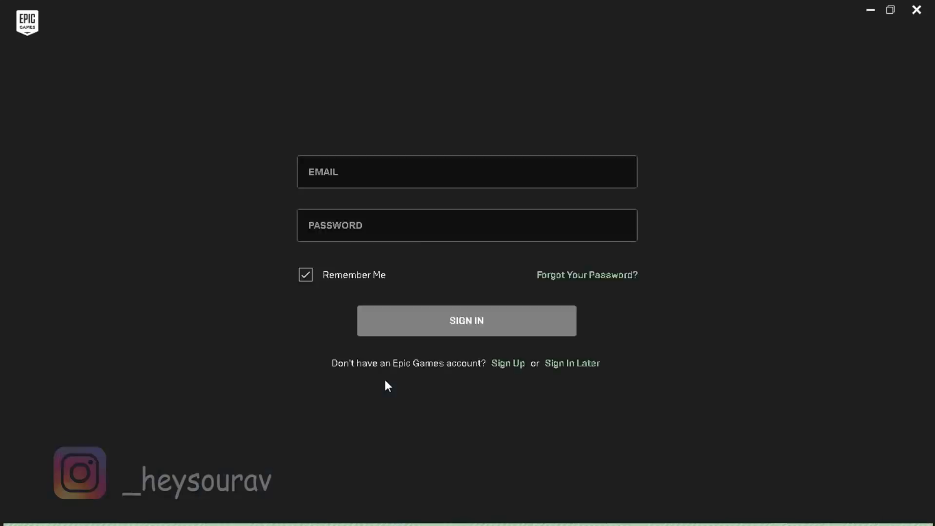
Step: Submit the Epic Games Launcher sign-in form to start signing in to the account
click(466, 320)
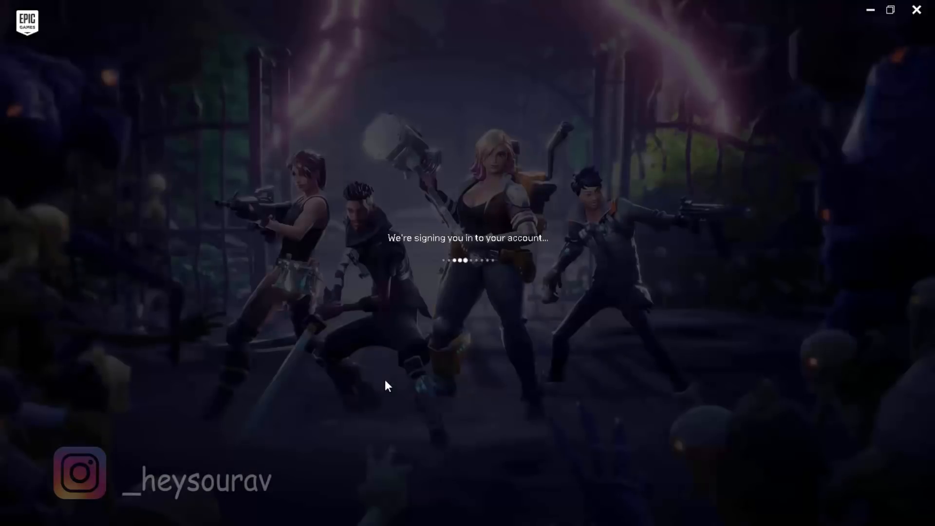
mouse_move(309, 267)
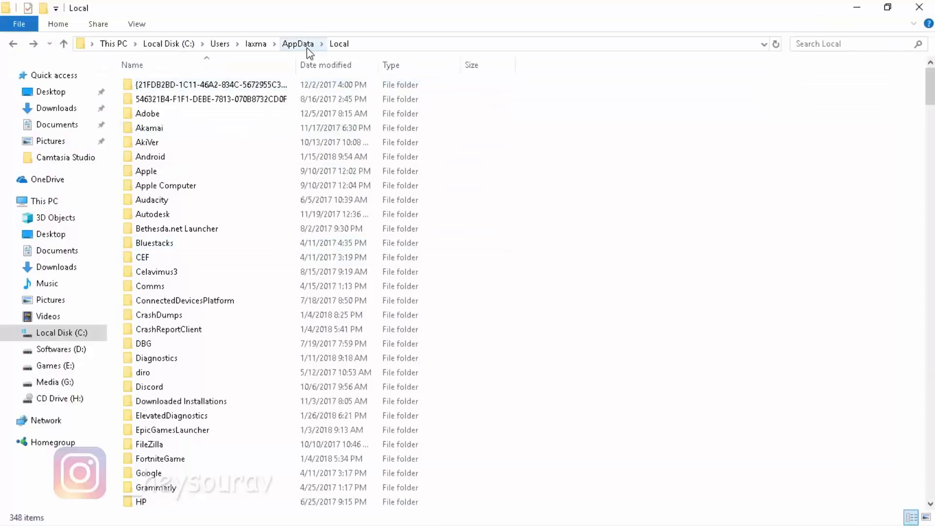
Step: Navigate from This PC into the C drive and the user's profile folder
click(298, 44)
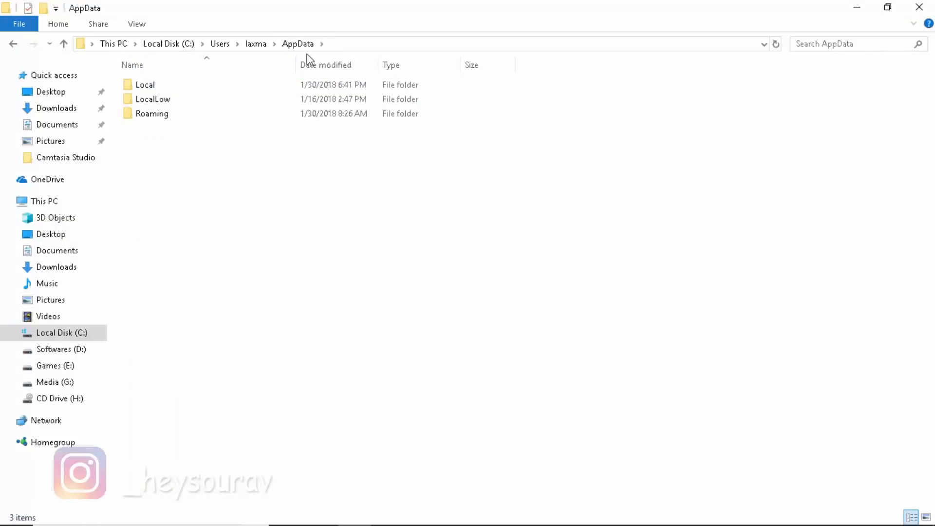
click(41, 201)
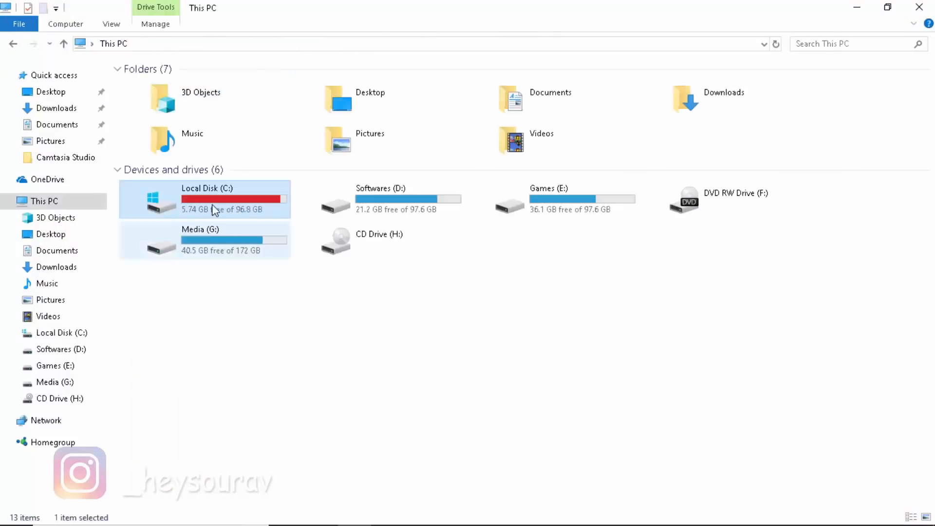
double_click(205, 199)
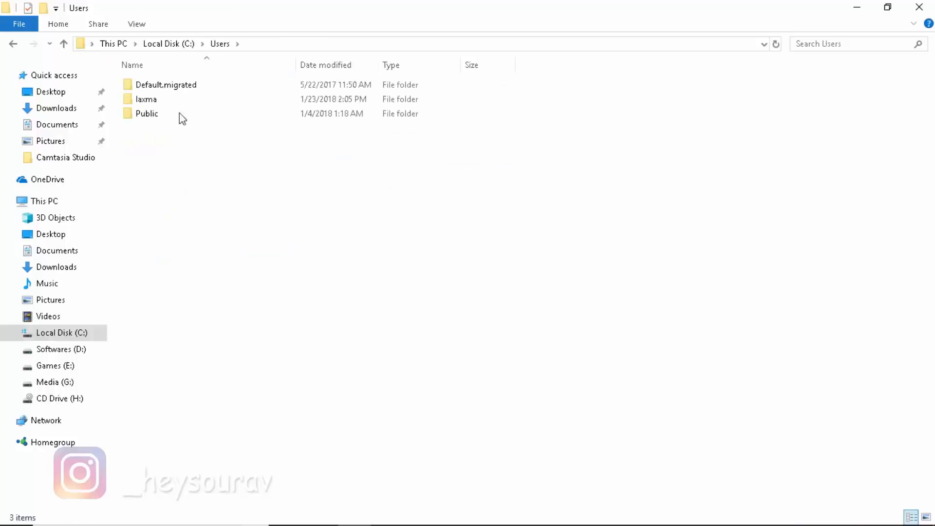
click(146, 99)
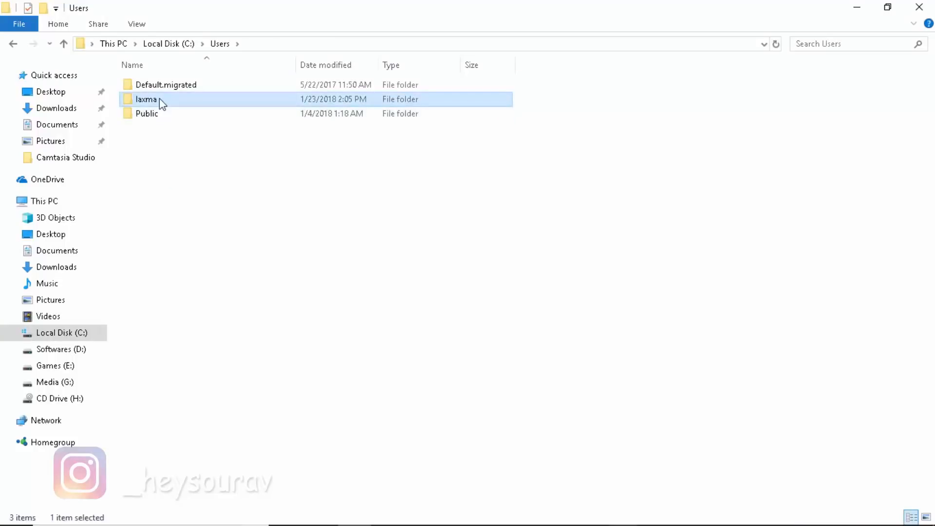
double_click(147, 100)
text(C:\Users\laxma\A)
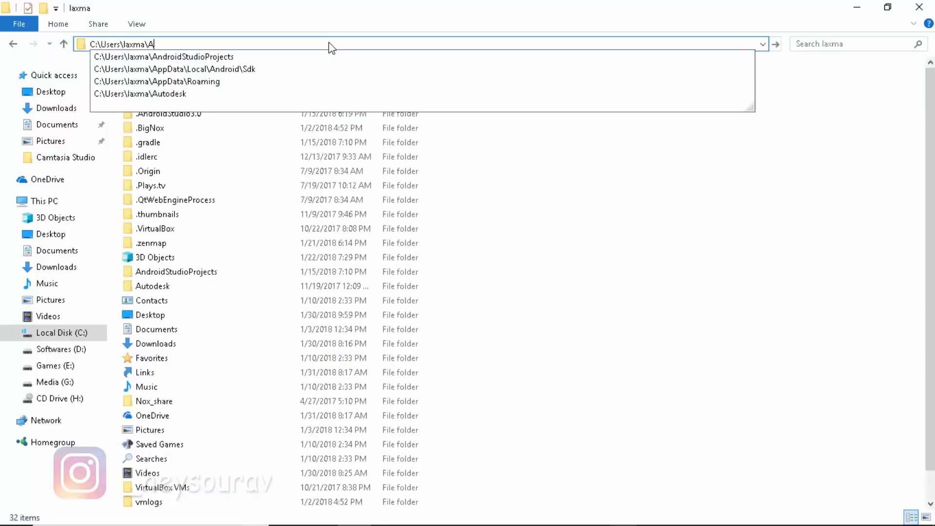
Step: Enter the hidden AppData folder, showing Local, LocalLow and Roaming
text(ppD)
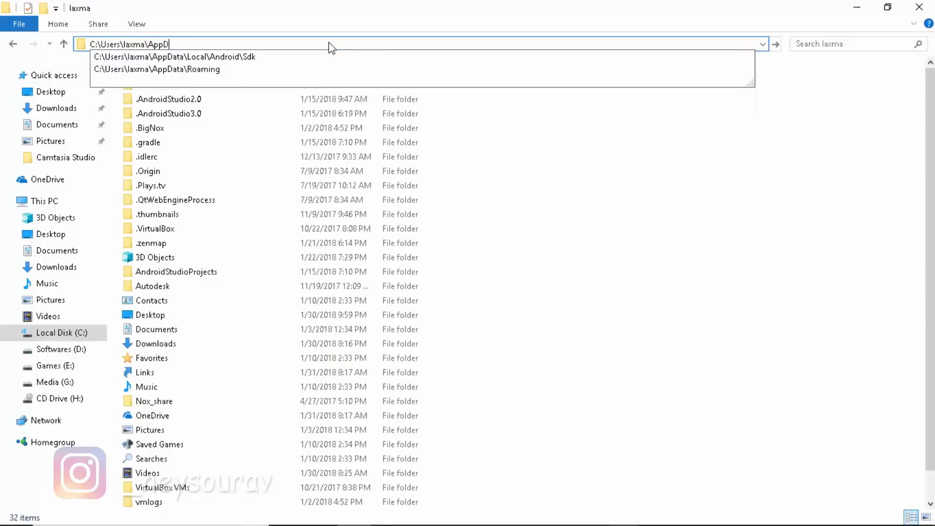
key(enter)
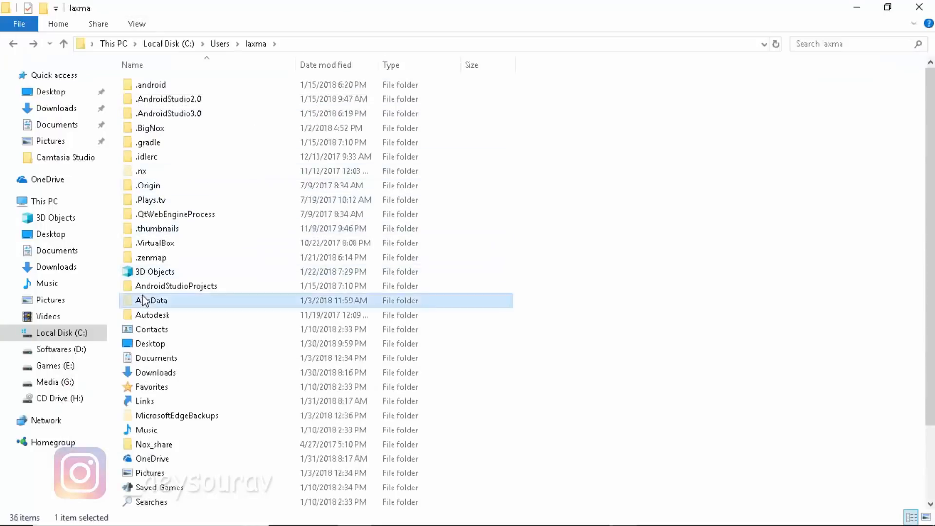
double_click(154, 300)
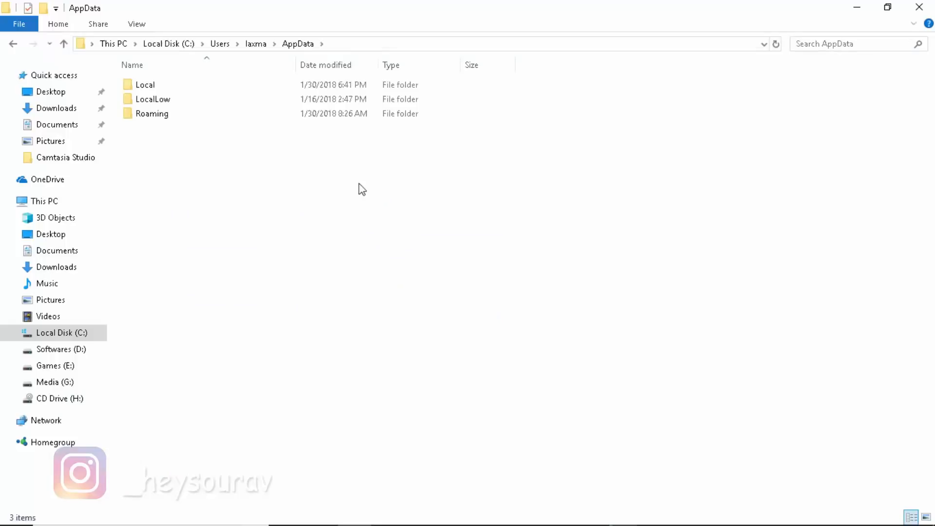
Step: Go into Local and down to the UnrealEngine folder with its 4.14–4.19 version folders
double_click(144, 83)
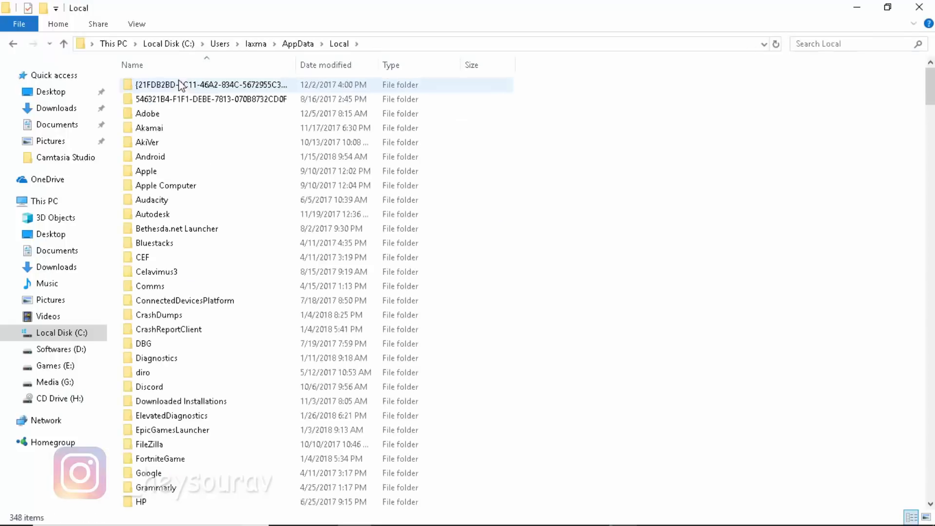
scroll(down, 3)
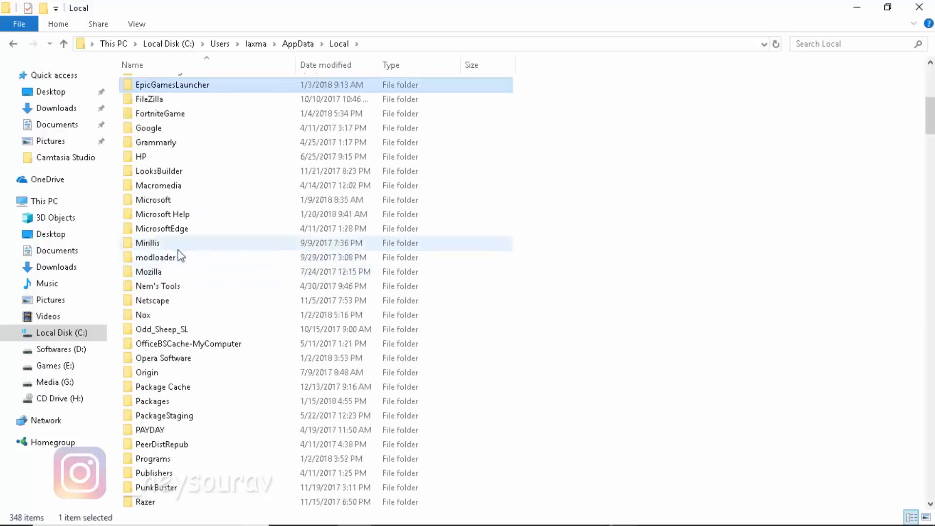
scroll(down, 3)
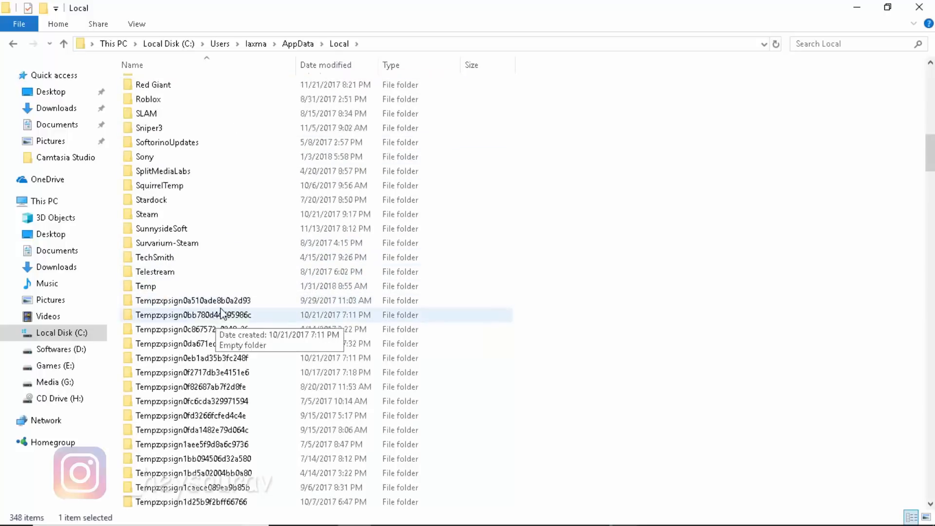
scroll(down, 3)
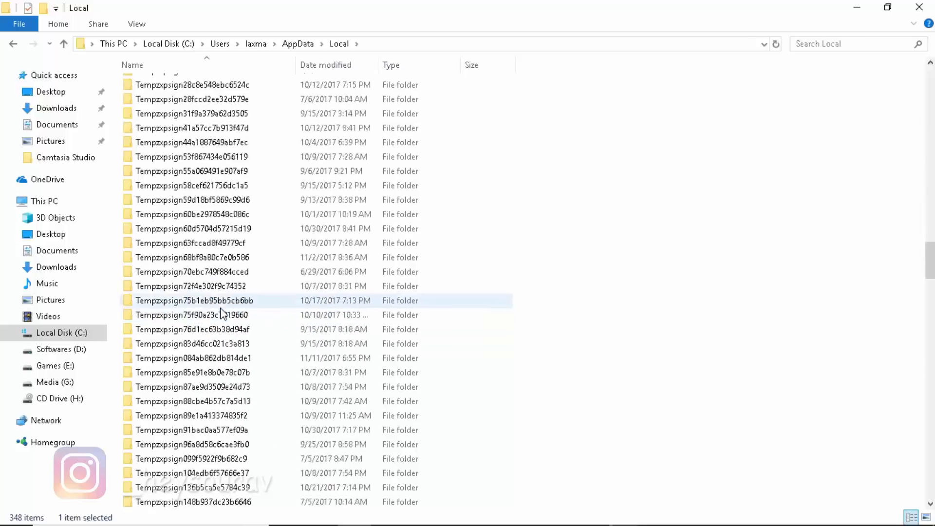
scroll(down, 3)
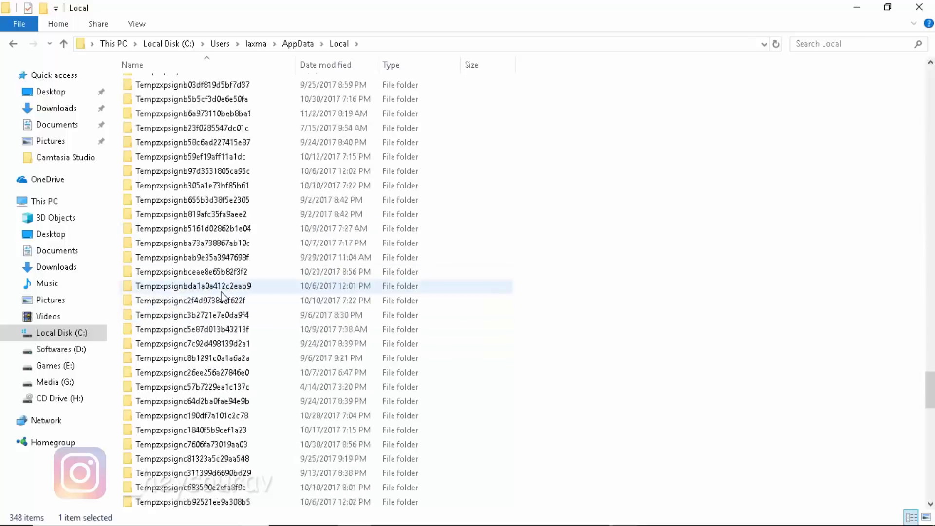
scroll(down, 3)
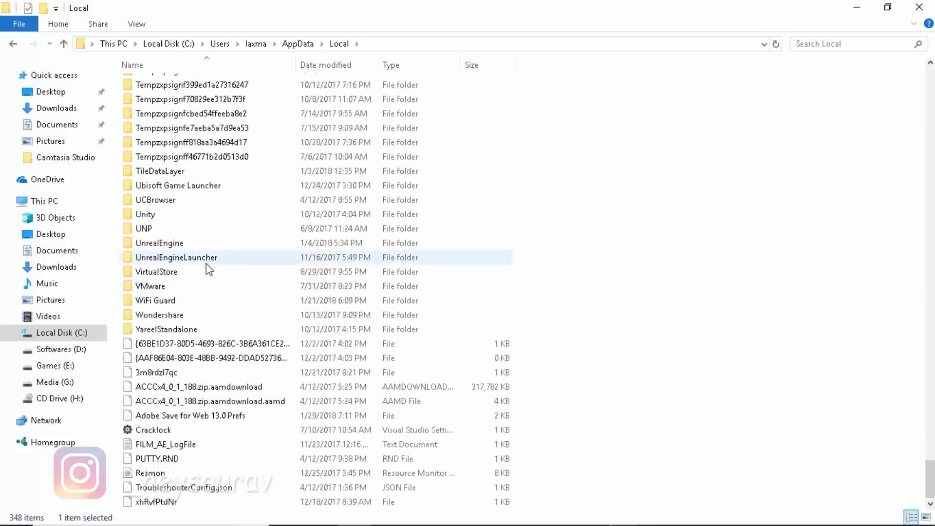
click(159, 243)
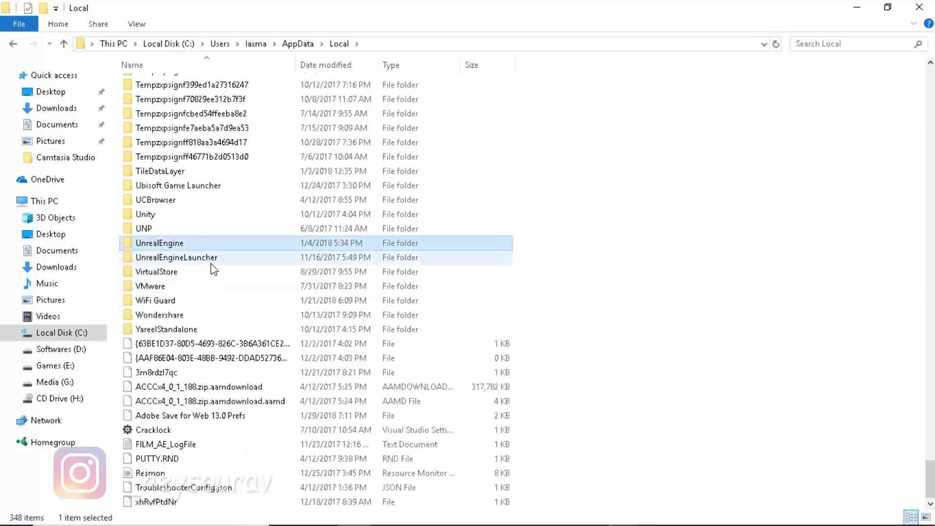
double_click(159, 243)
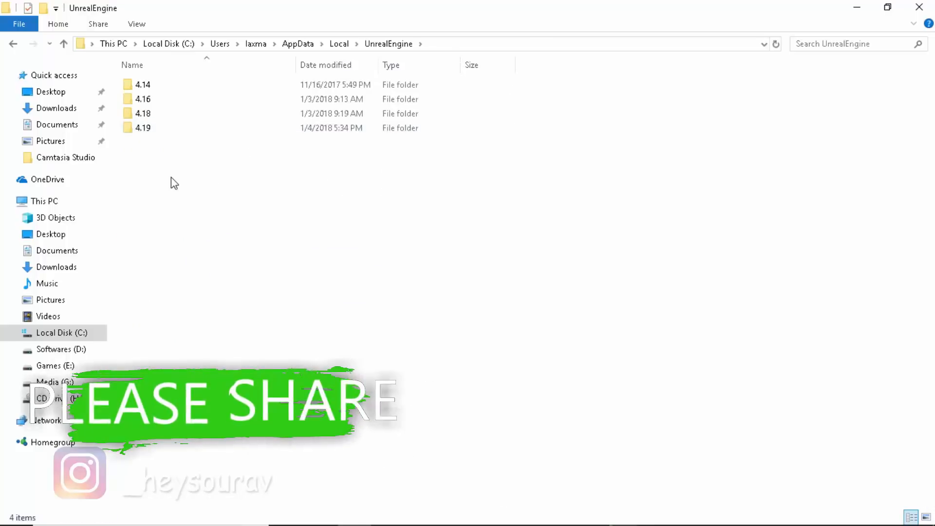
Step: Create a new blank text document in the UnrealEngine folder and select it
right_click(173, 182)
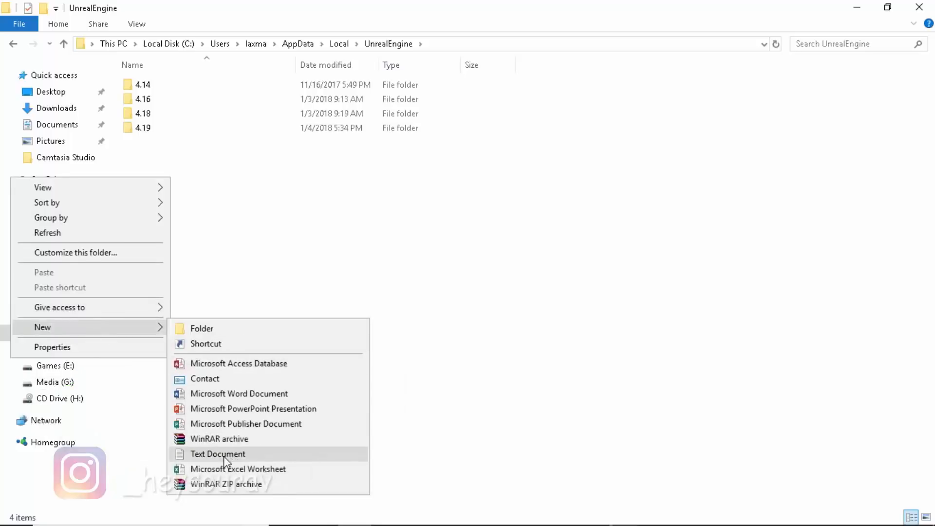
click(217, 454)
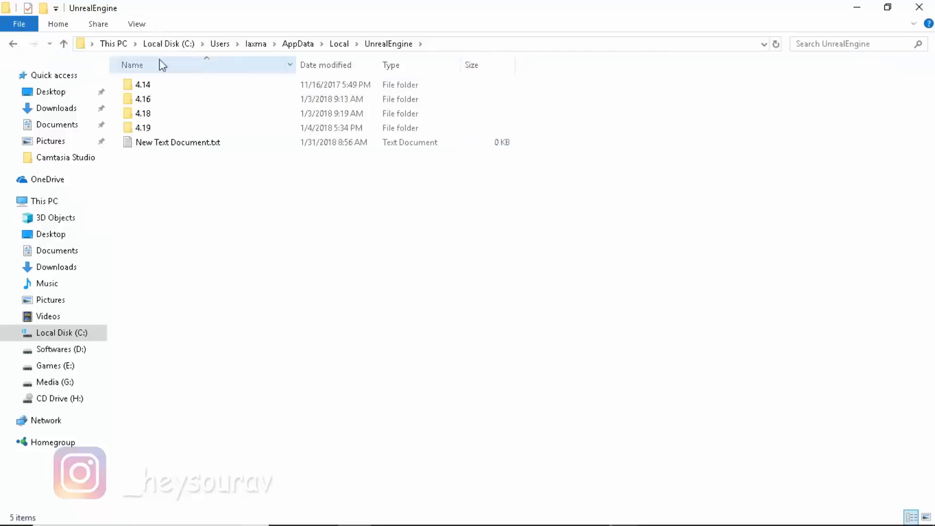
click(178, 143)
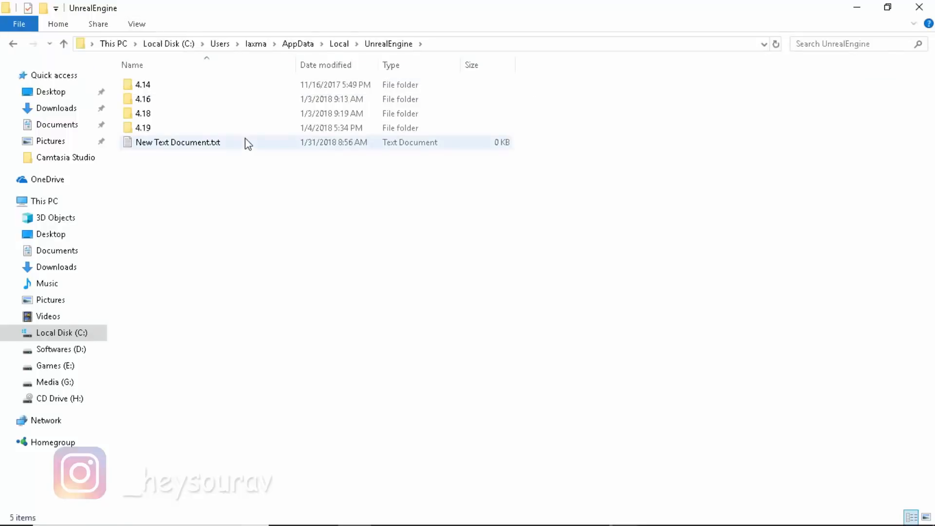
click(177, 143)
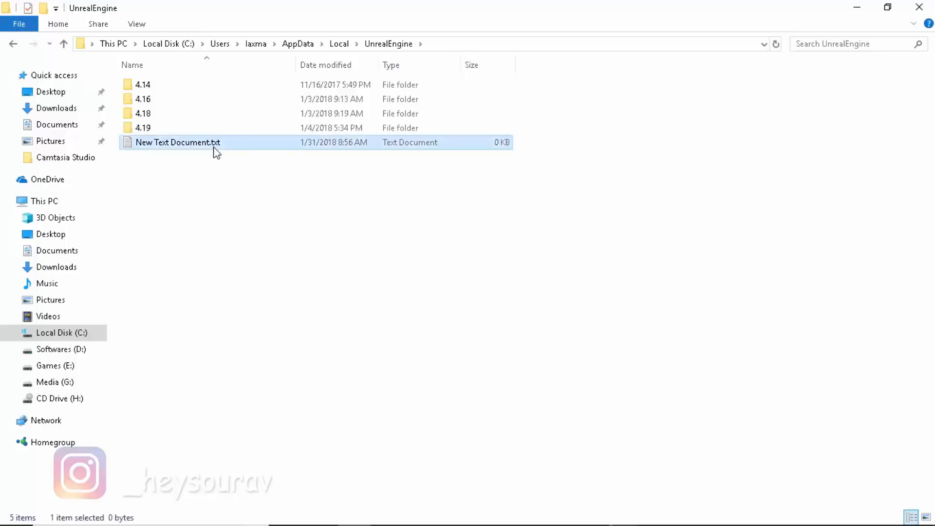
Step: Rename the new document to $movedMarker with no .txt extension
key(F2)
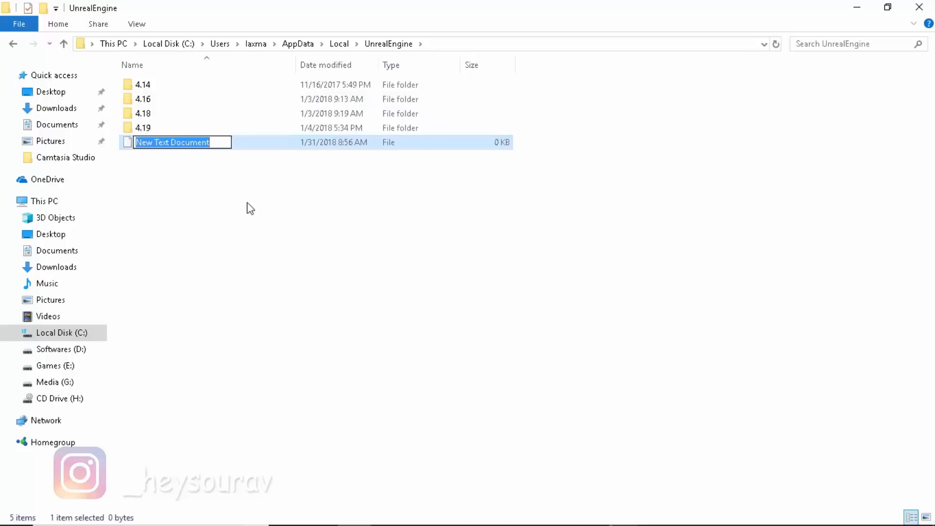
text($)
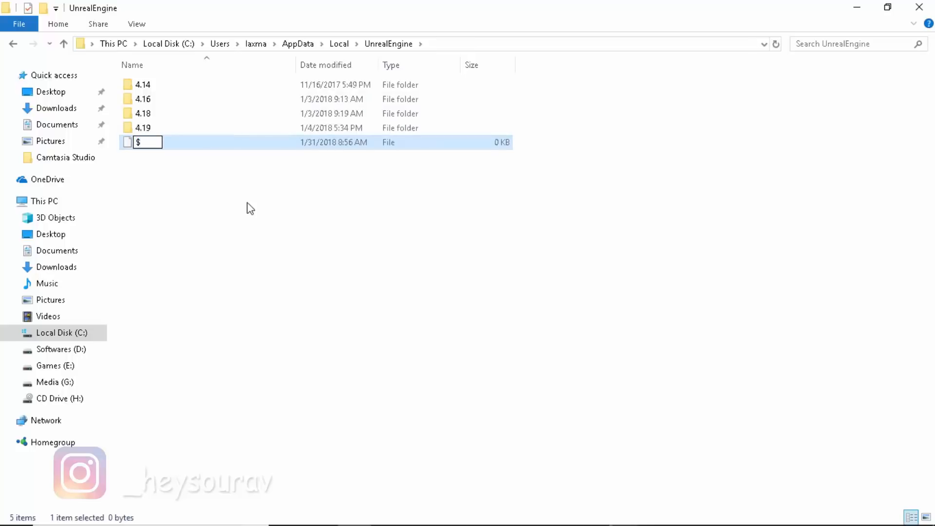
text(movedMarker)
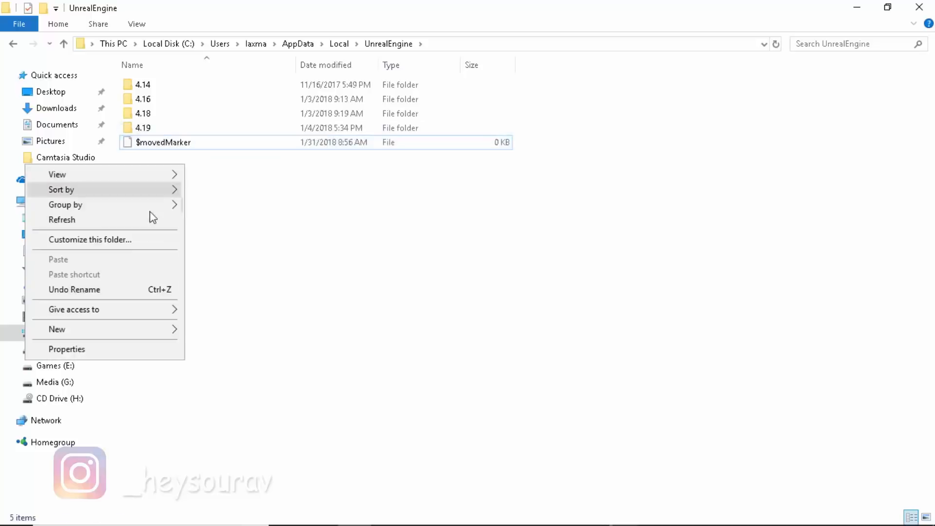
Step: Check UnrealEngineLauncher and EpicGamesLauncher in Local for $movedMarker, then the Launcher install folder
click(163, 142)
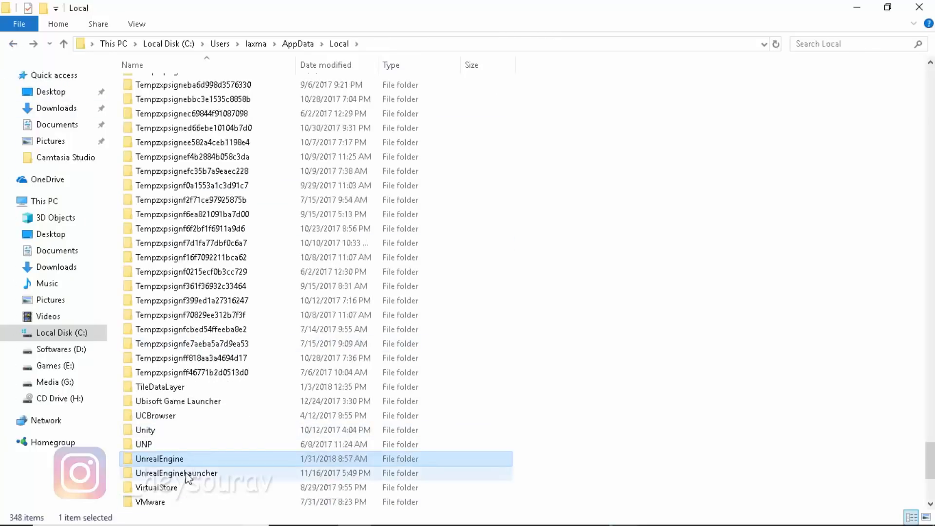
double_click(176, 473)
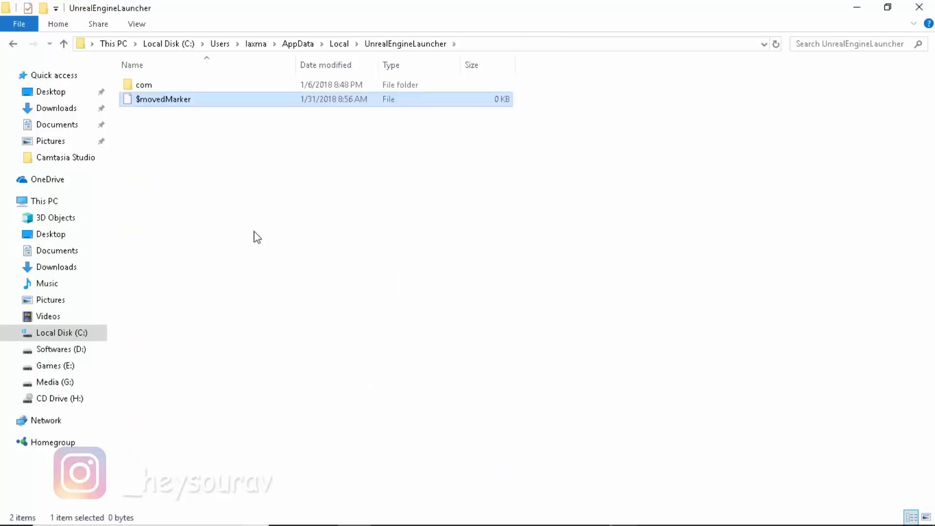
click(12, 44)
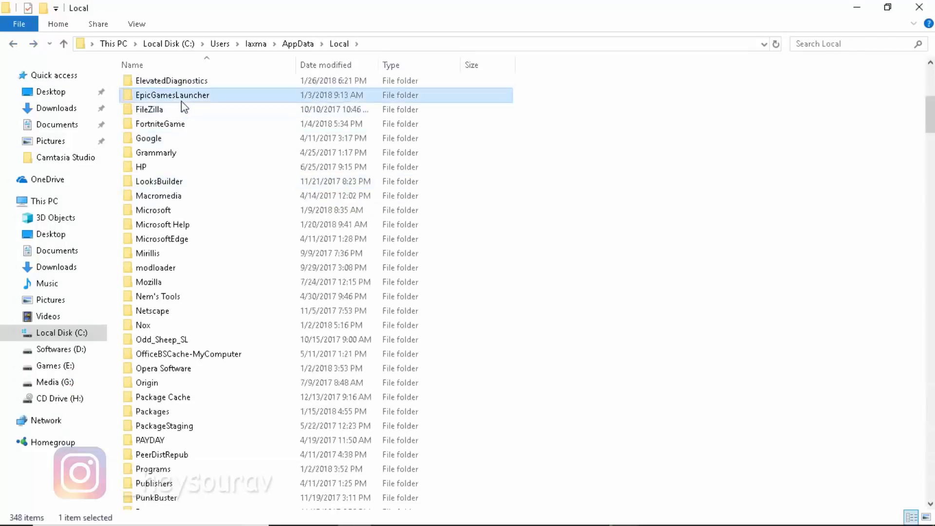
double_click(172, 95)
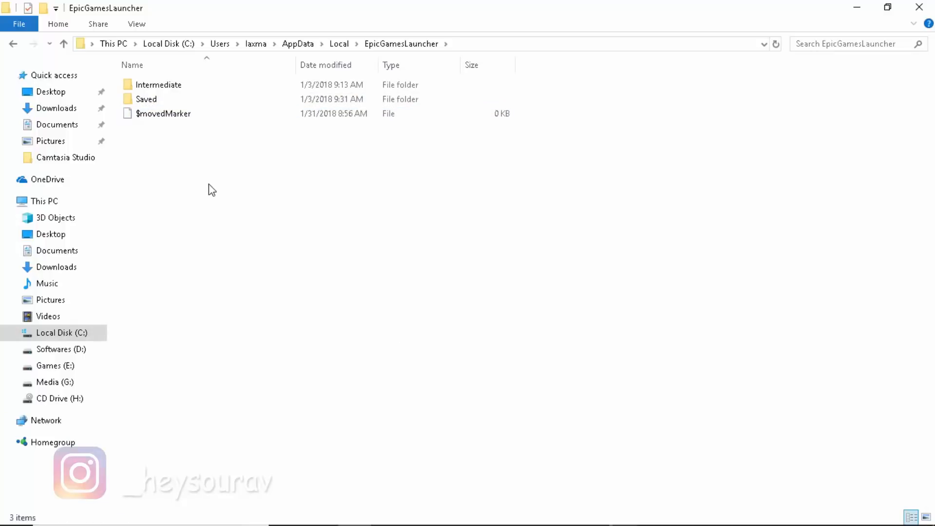
click(55, 75)
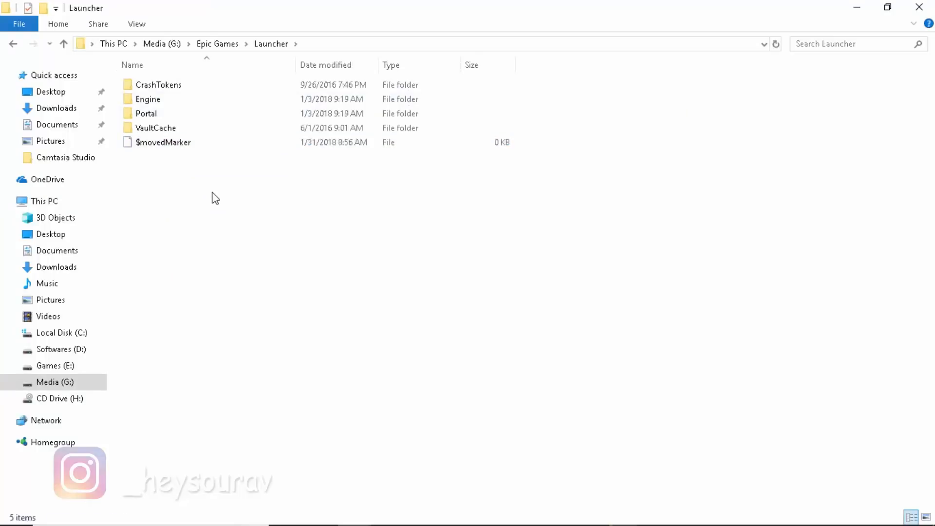
Step: Return from the Media (G:) Launcher folder to the AppData EpicGamesLauncher folder
click(163, 142)
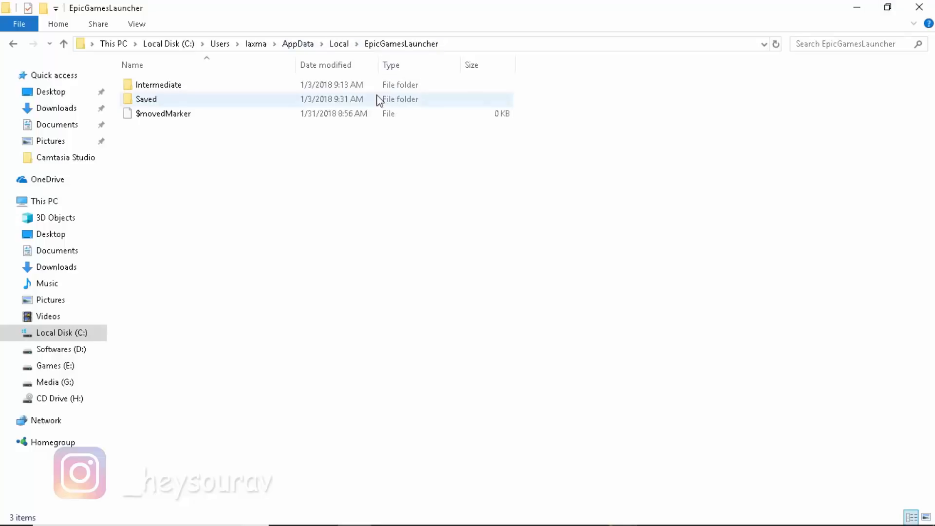
mouse_move(203, 99)
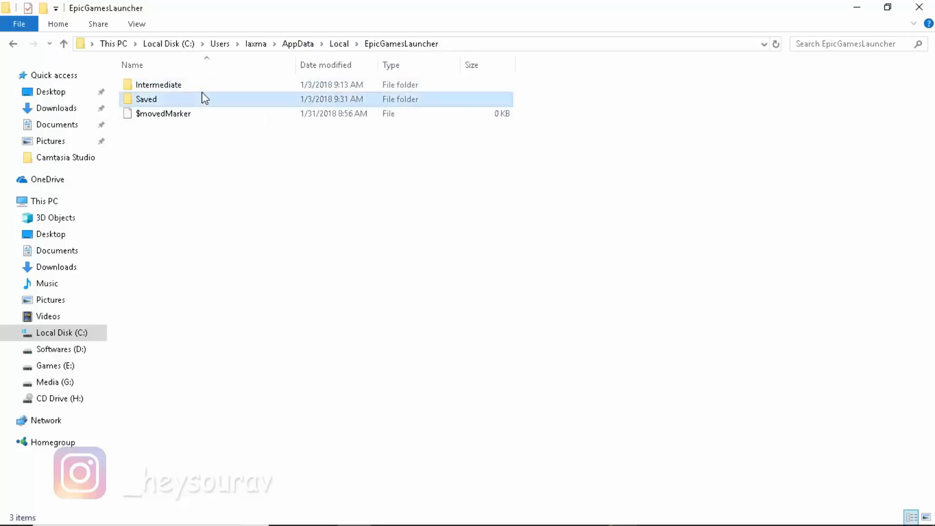
double_click(147, 99)
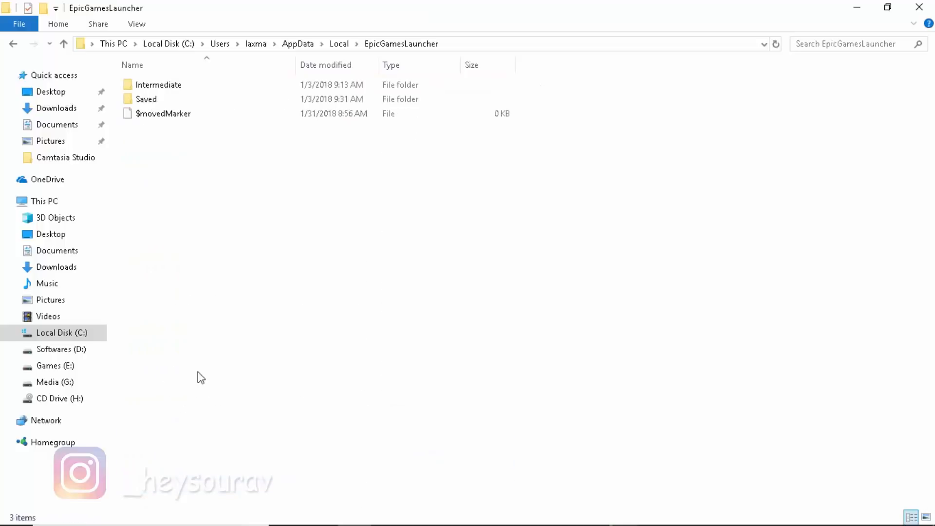
click(158, 85)
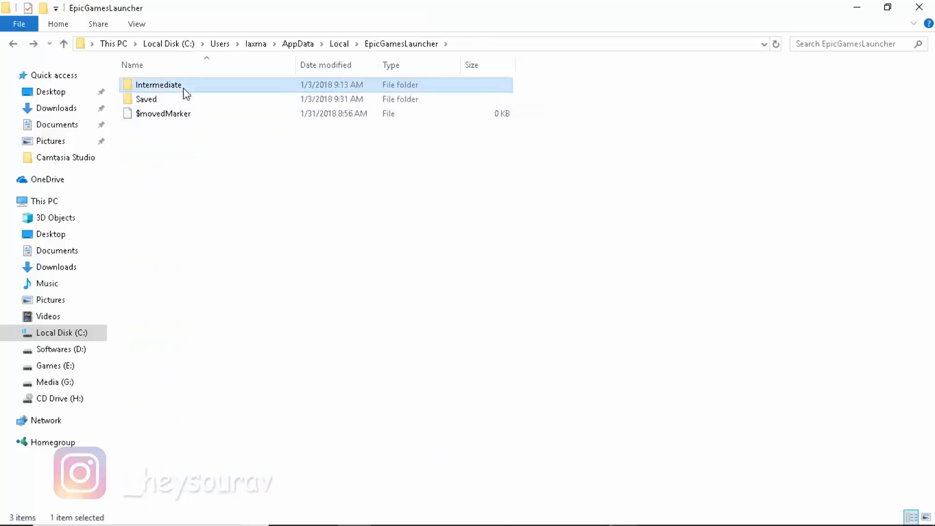
Step: Enter the Intermediate folder to see its single Config folder
double_click(158, 84)
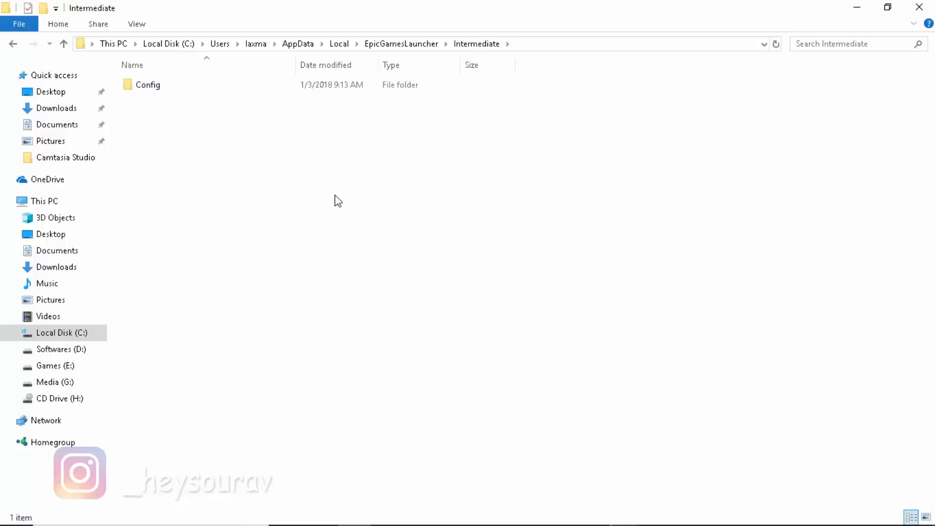
mouse_move(330, 197)
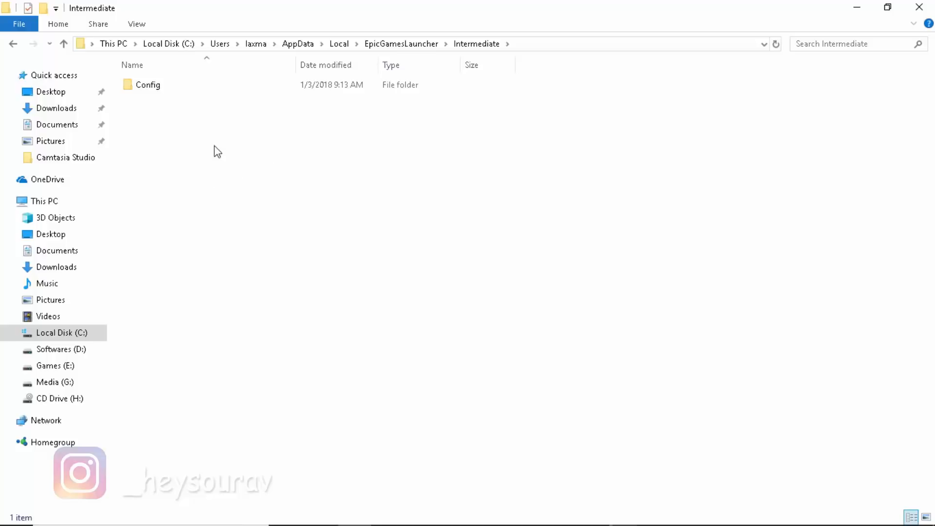
mouse_move(179, 134)
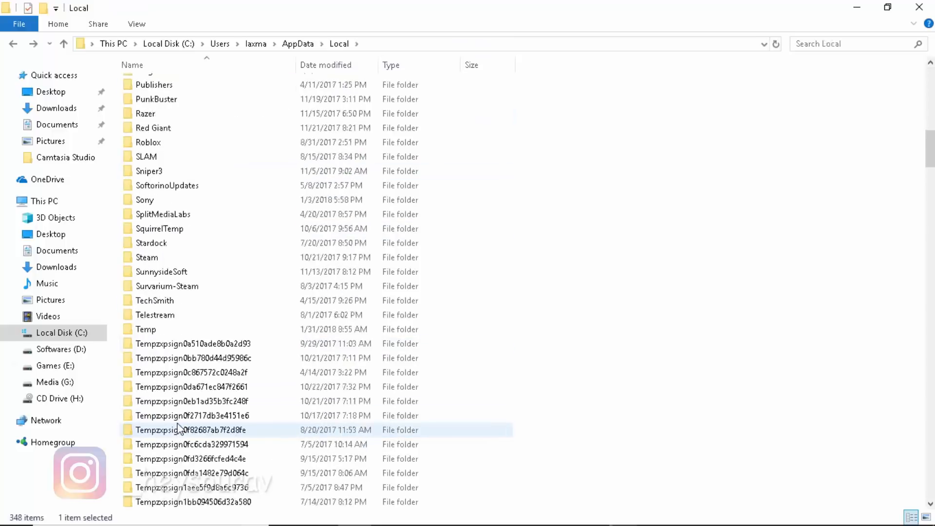
Step: Scroll to the bottom of the Local list and enter the UnrealEngineLauncher folder
scroll(down, 3)
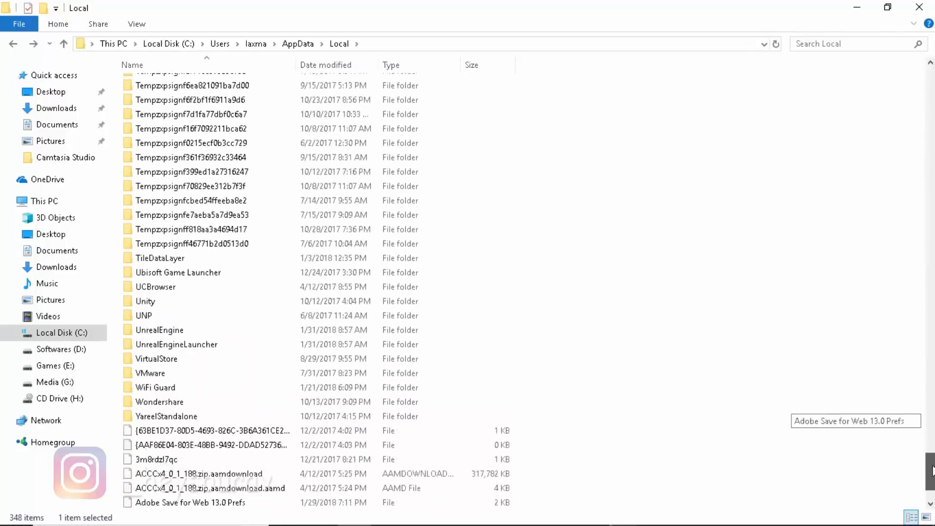
double_click(158, 330)
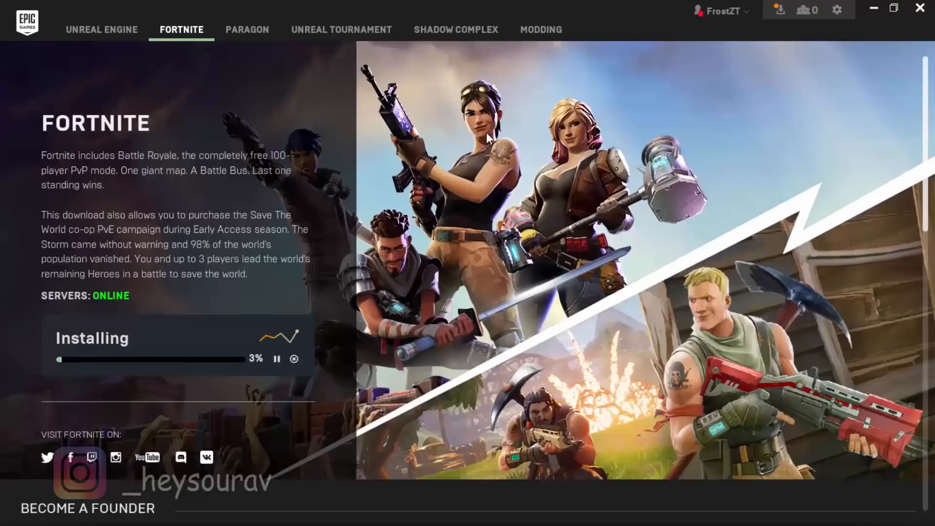
mouse_move(277, 358)
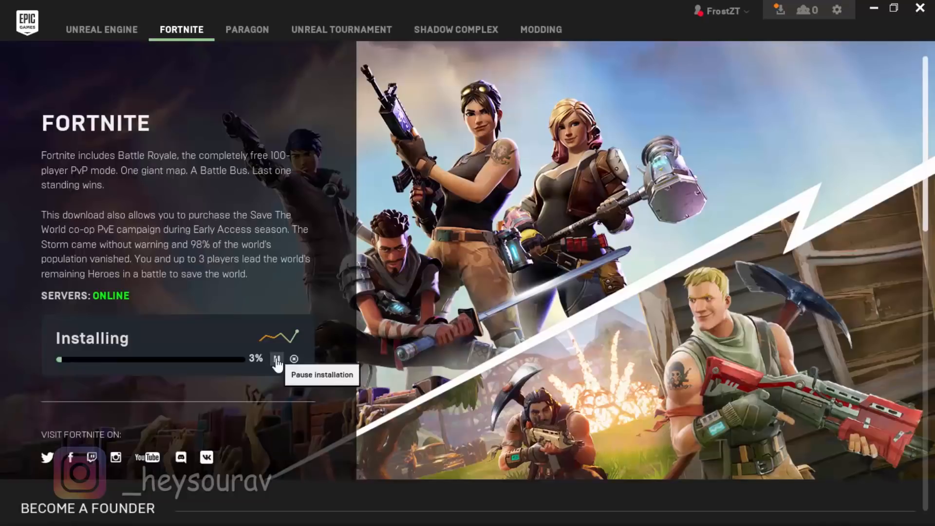
mouse_move(780, 10)
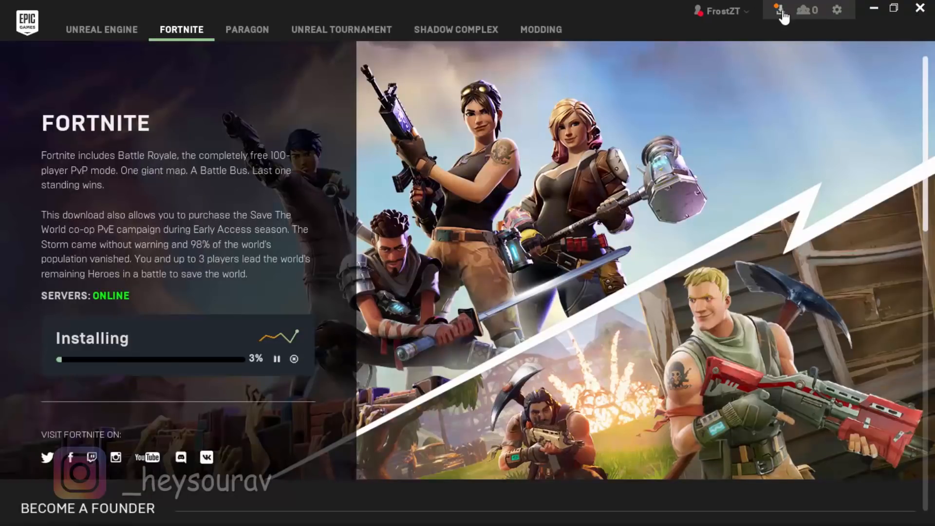
Step: Show the Tasks panel with Fortnite's 3% install progress and download activity
click(779, 10)
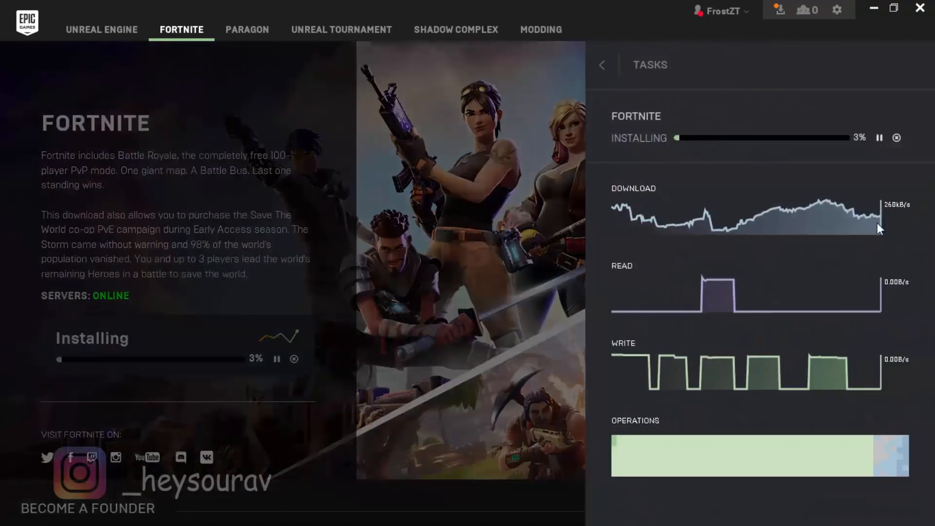
click(601, 65)
text(cclean)
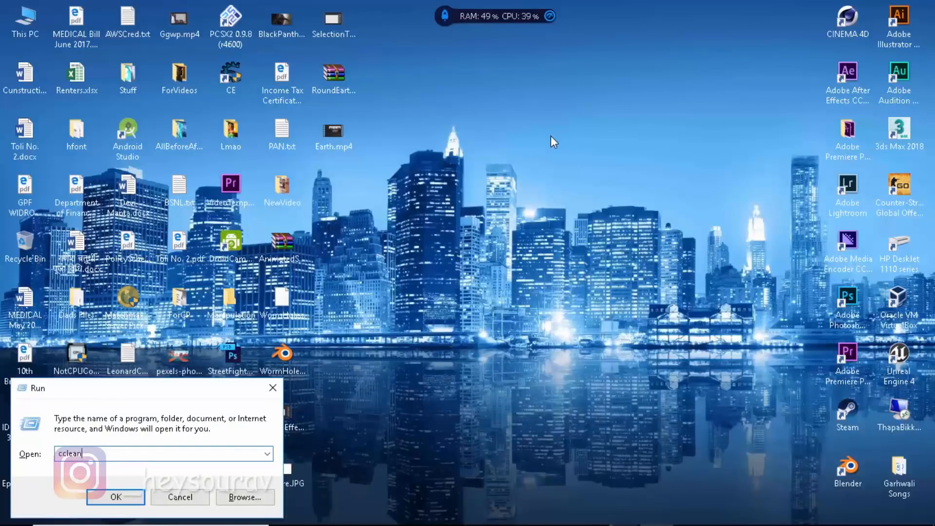
Step: Launch ccleaner from Run and decline the new-version download prompt
click(115, 496)
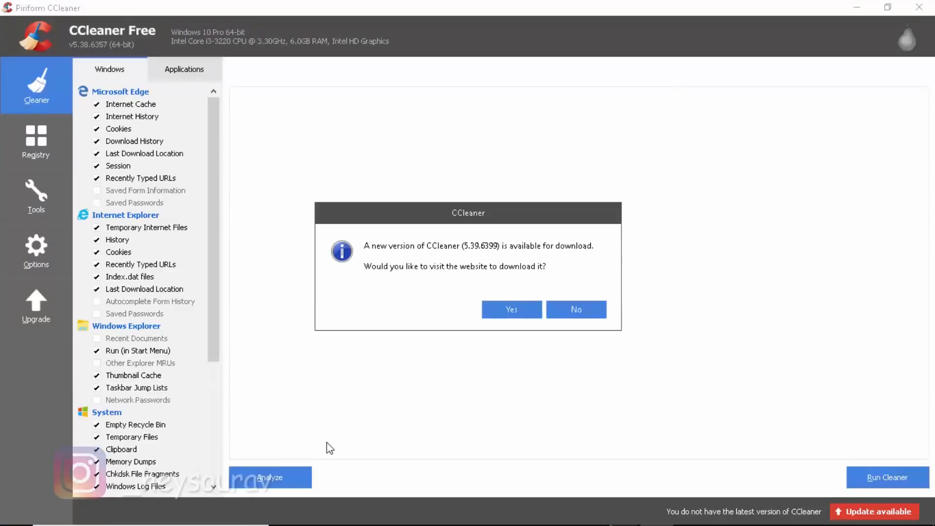
click(575, 309)
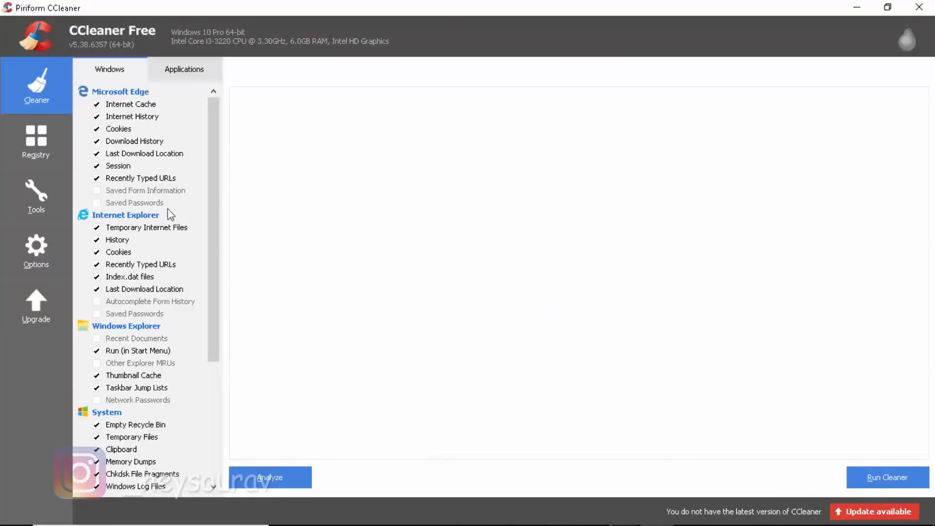
Step: Run a Registry Cleaner scan in CCleaner to list all registry issues
click(36, 141)
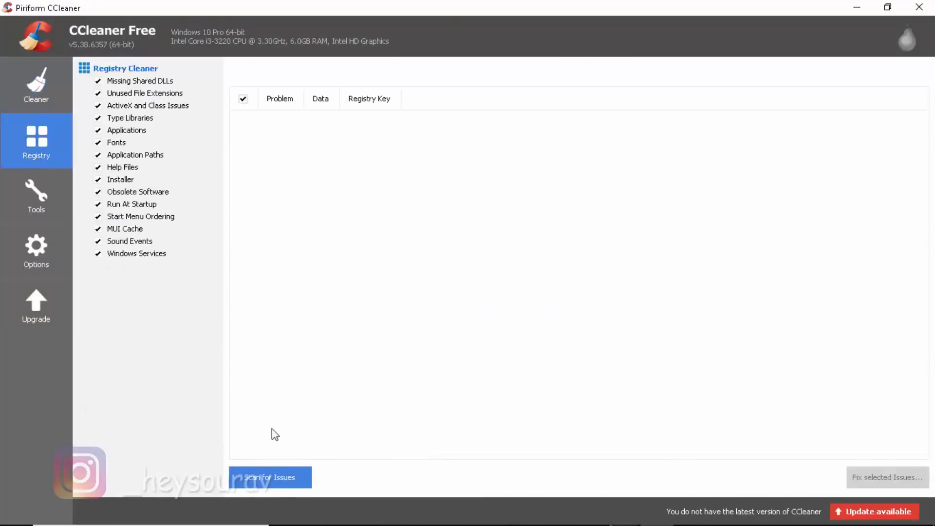
click(269, 476)
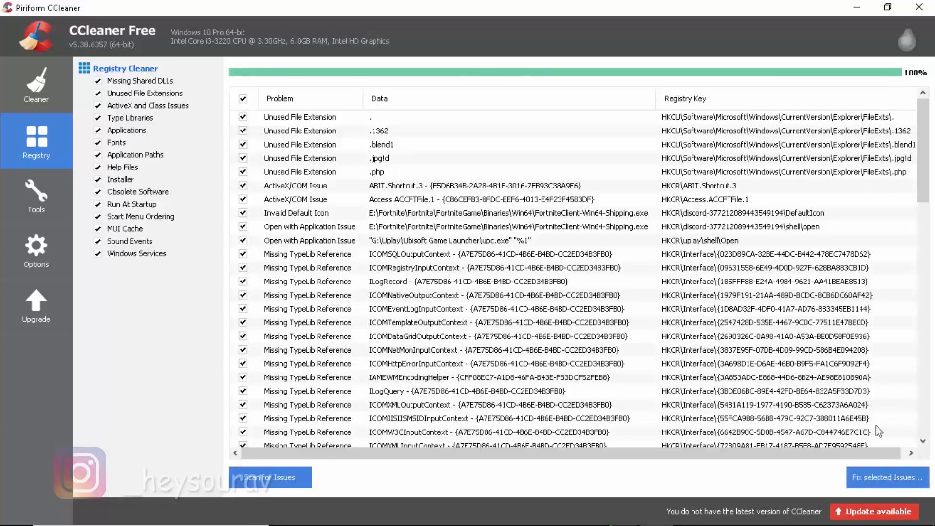
Step: Fix all 78 registry issues at once, declining the registry backup
click(886, 478)
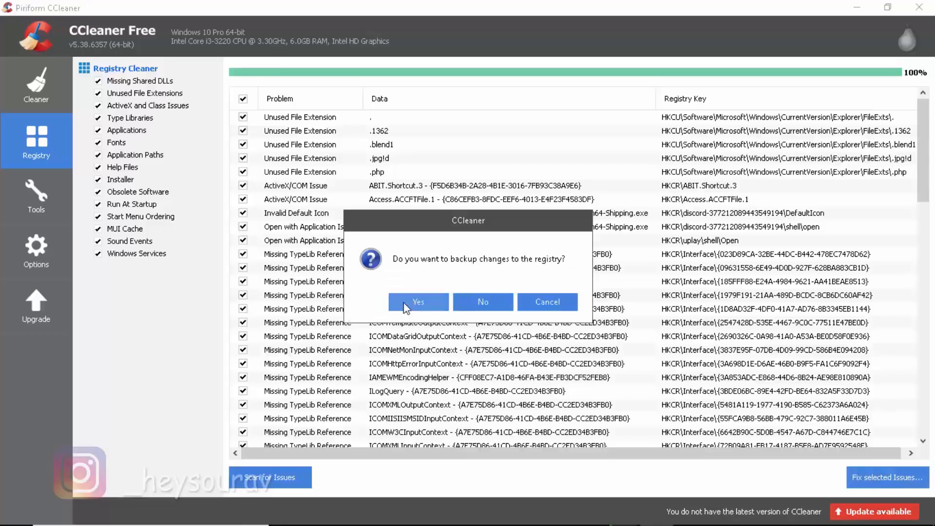
mouse_move(342, 293)
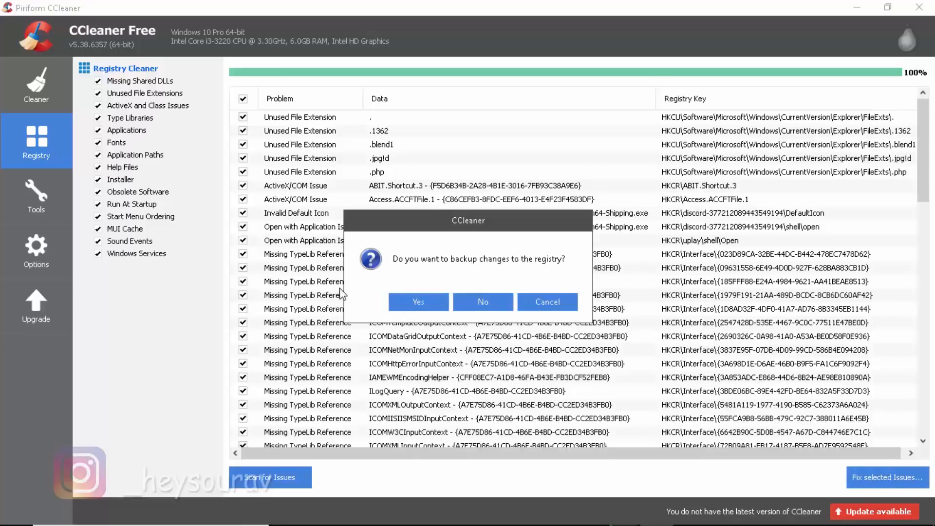
mouse_move(482, 302)
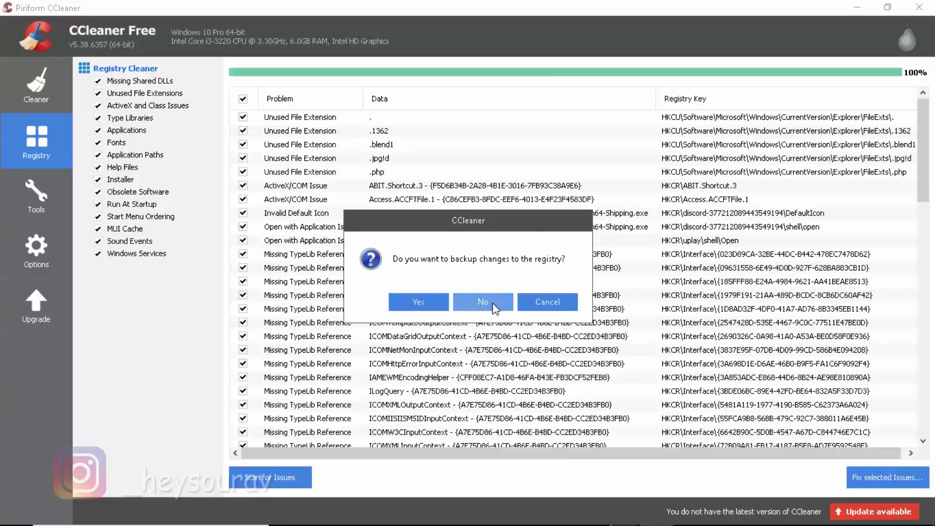
click(482, 302)
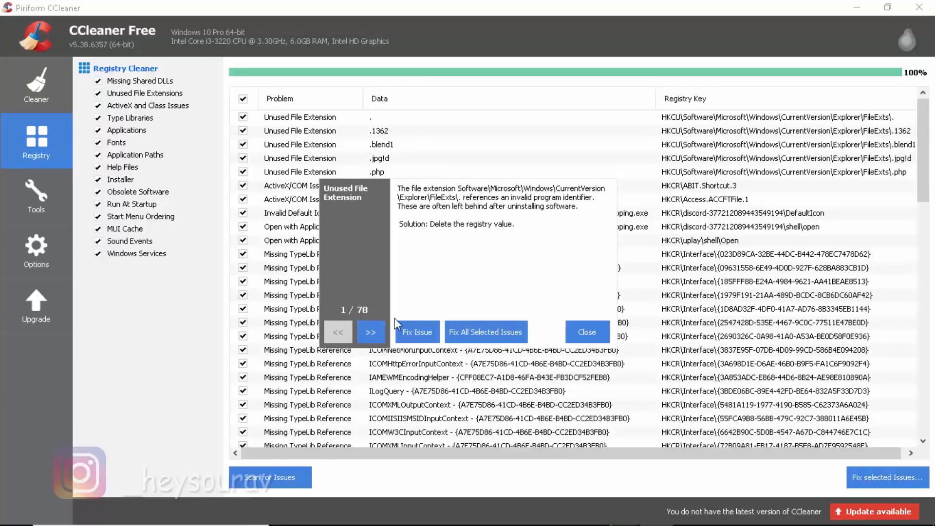
click(370, 331)
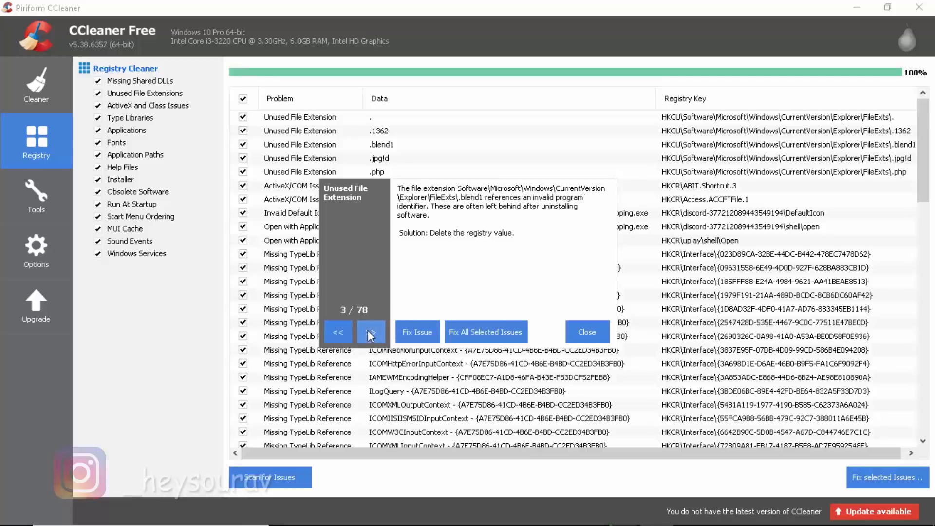
click(370, 331)
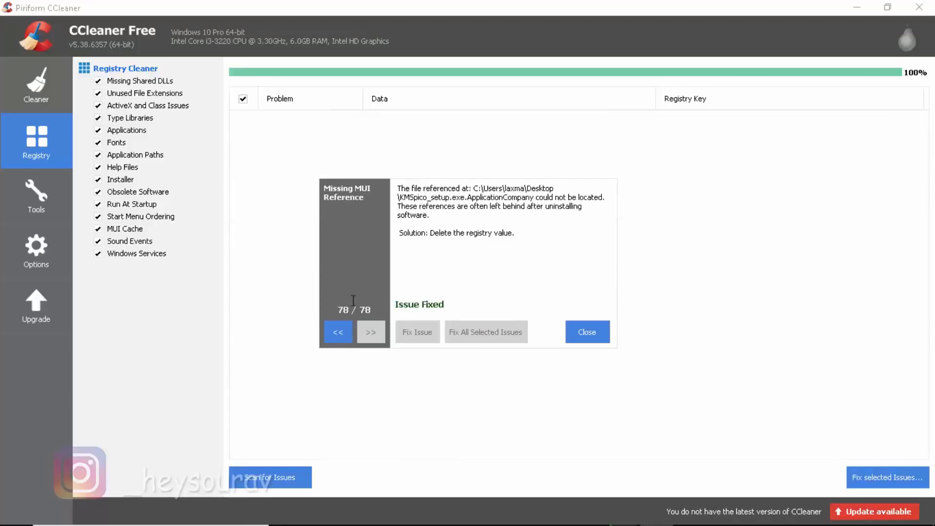
Step: Dismiss the fix results and close CCleaner back to the desktop
click(586, 331)
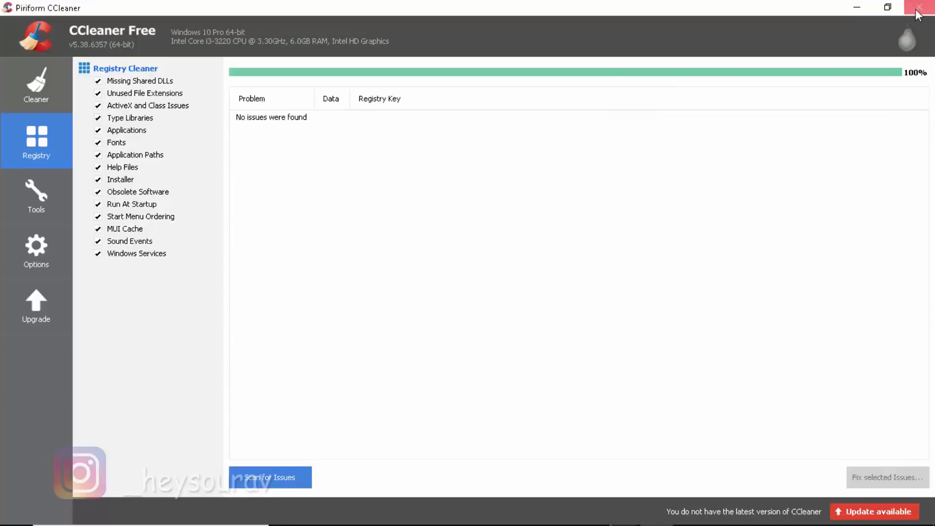
click(917, 7)
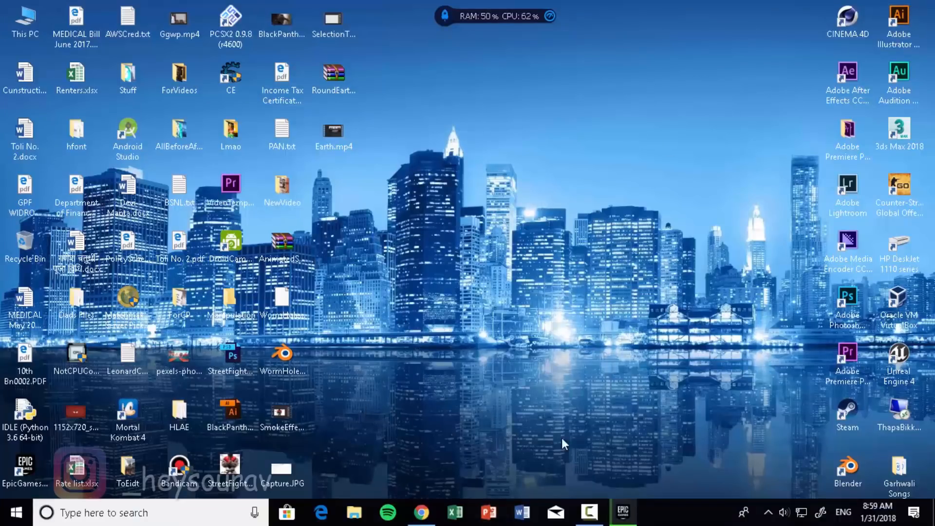
mouse_move(548, 370)
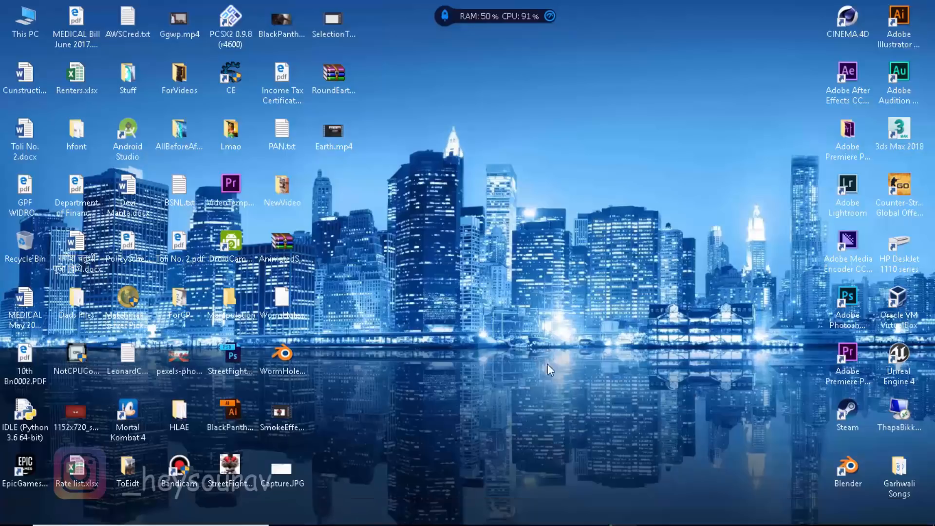
mouse_move(543, 431)
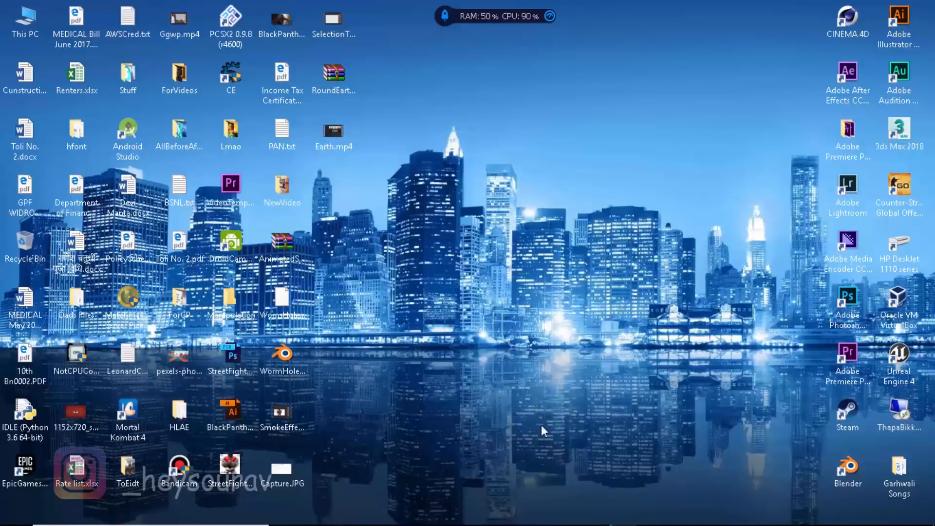